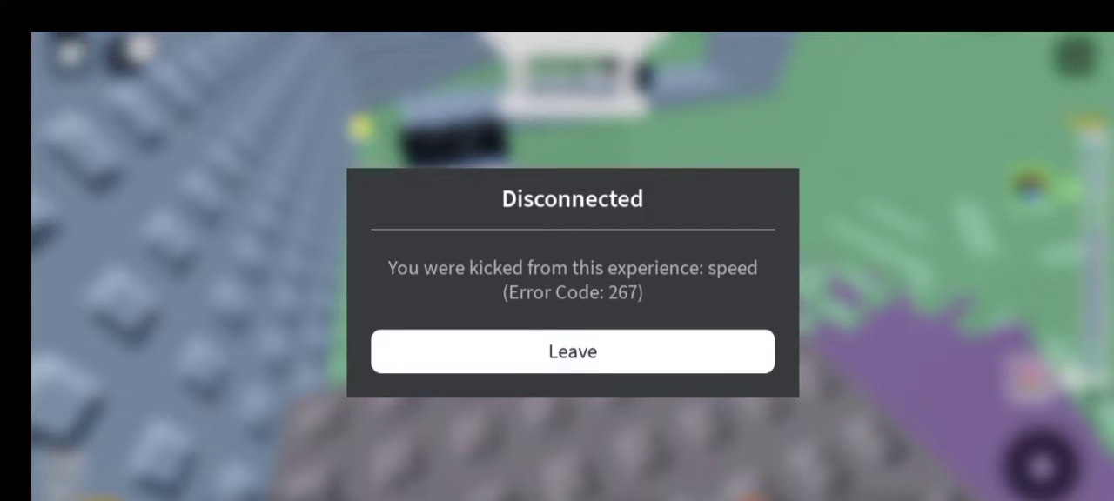
Leave the kicked-from-experience dialog and land back on the Roblox Home feed.
click(571, 351)
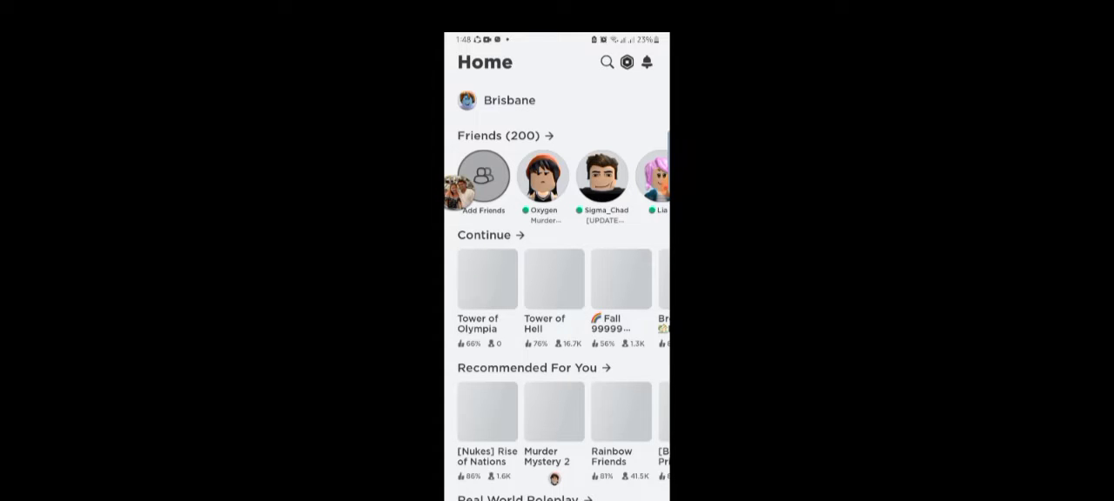
click(488, 279)
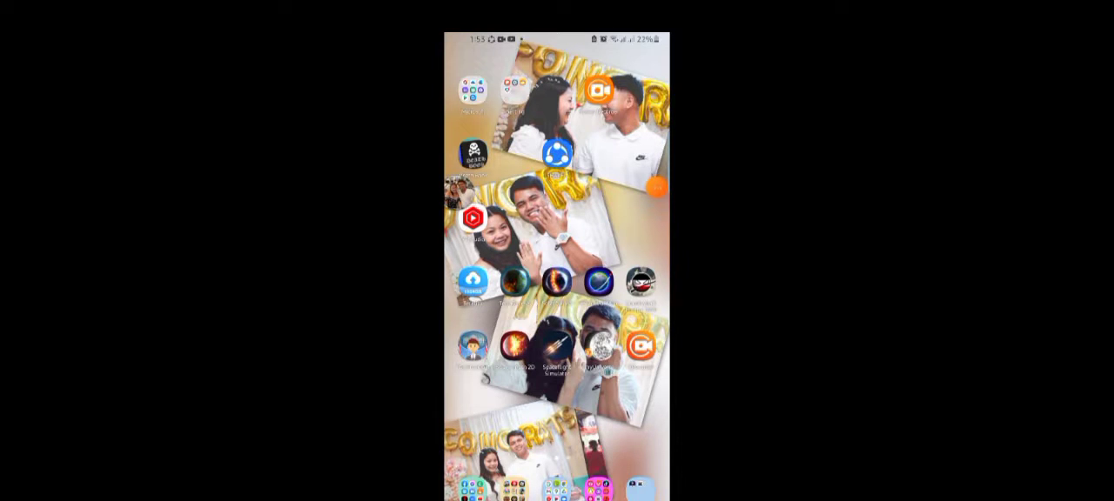
Exit Roblox so the Android launcher with its app icons shows.
click(655, 188)
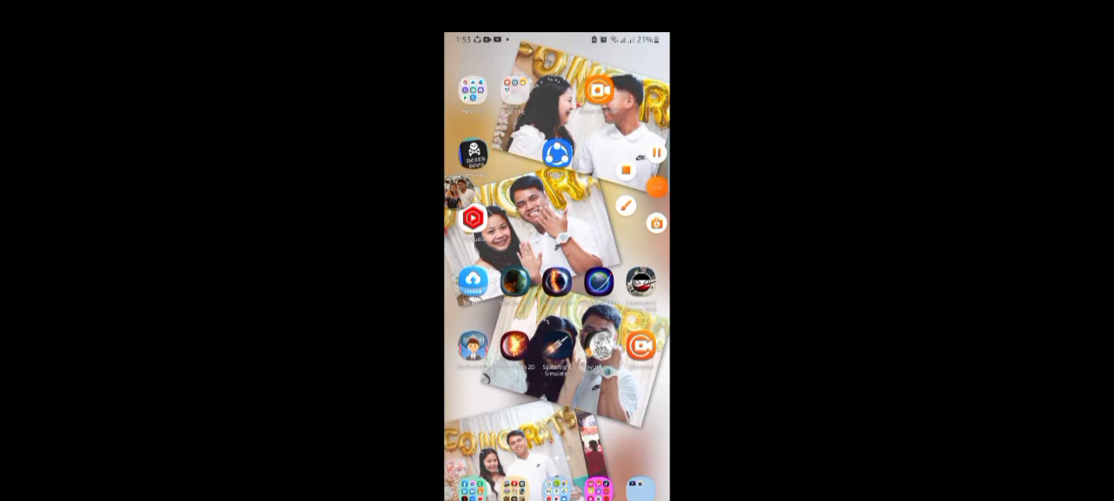